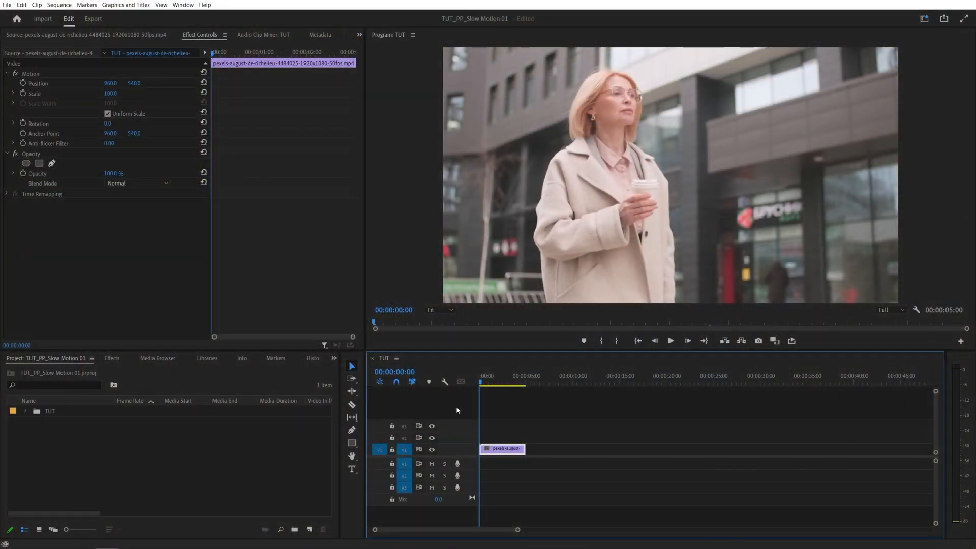
Step: Select the 50fps clip sitting on the V1 track of the timeline
click(670, 341)
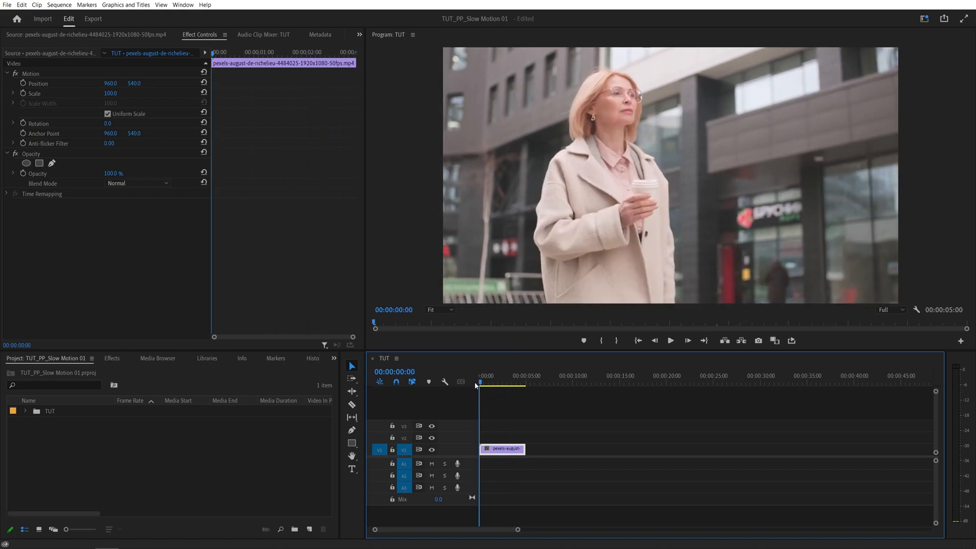
mouse_move(683, 253)
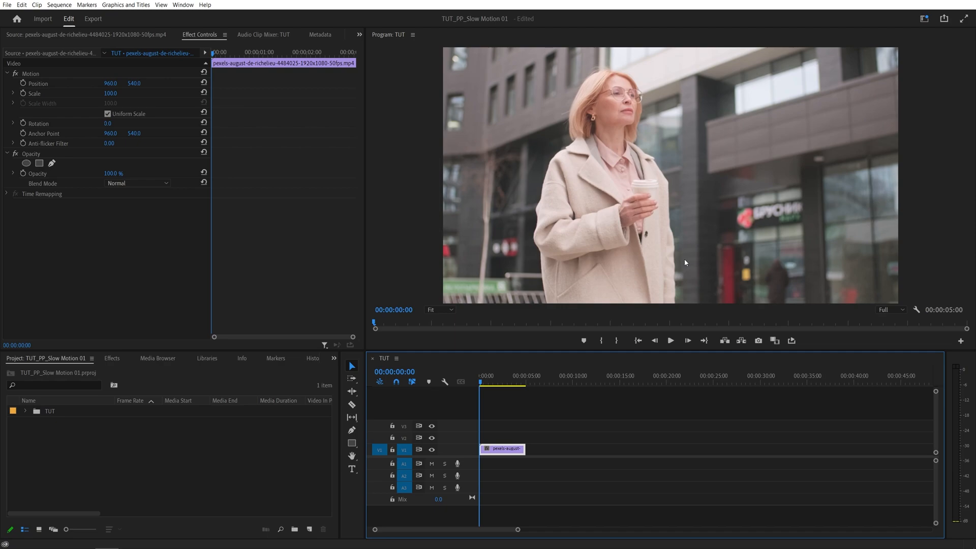
click(487, 375)
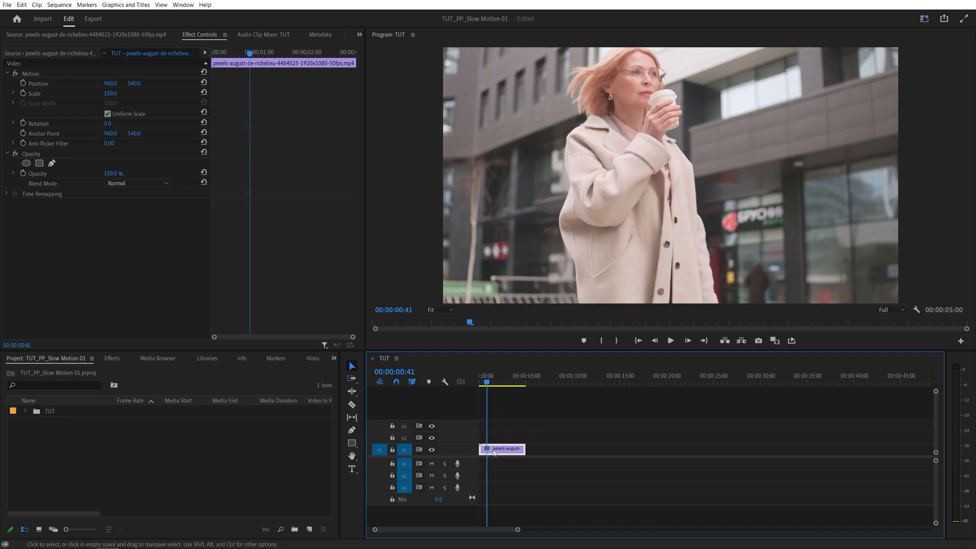
Step: Set the clip's Speed/Duration to 25%, stretching it to 20 seconds
right_click(501, 449)
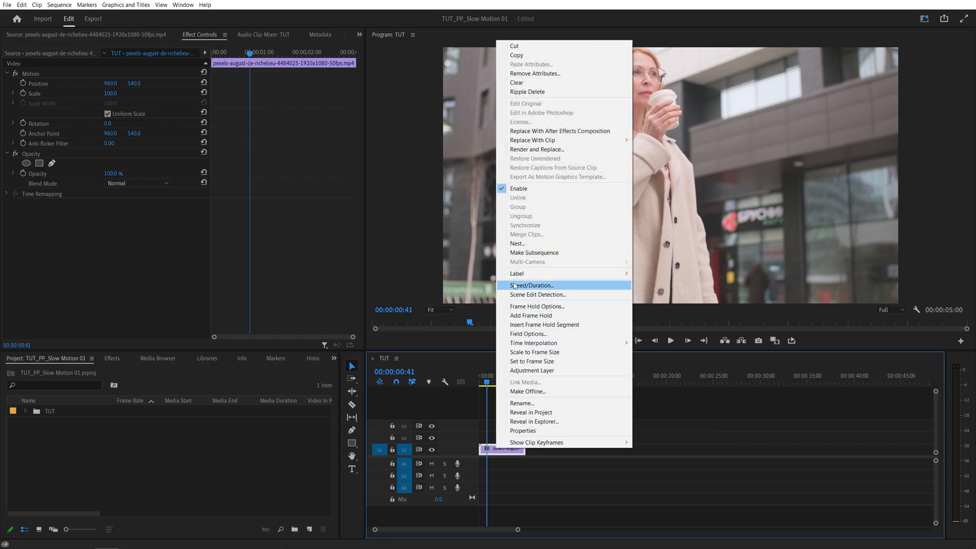
click(531, 285)
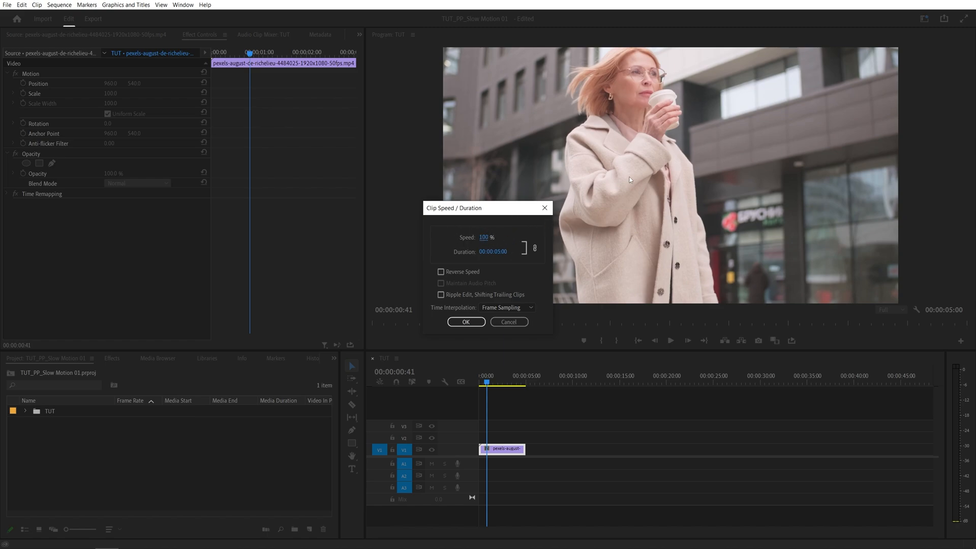
text(25)
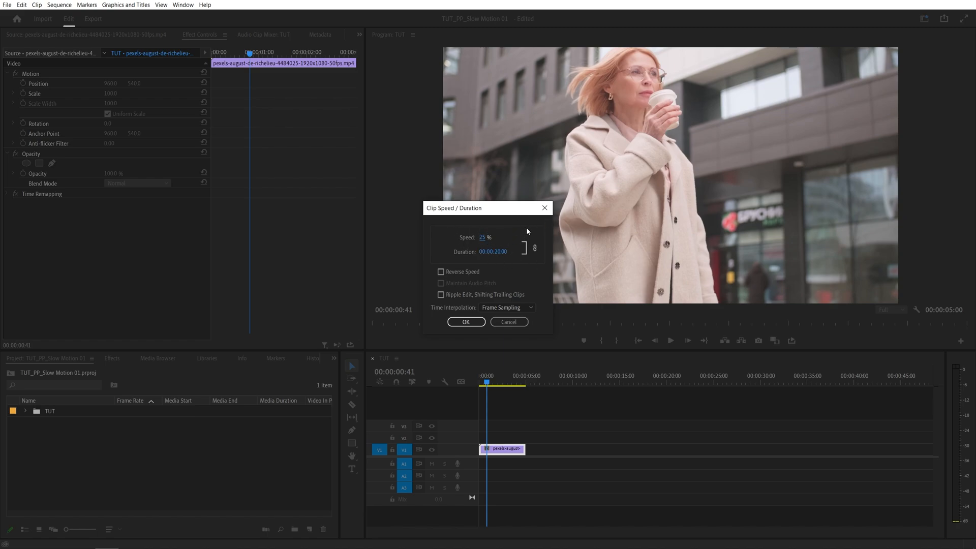
click(466, 322)
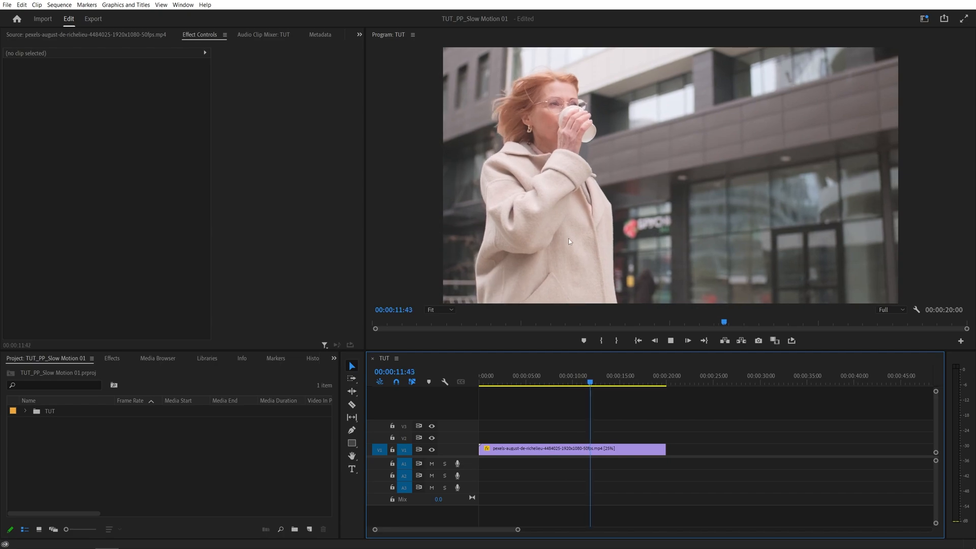
Step: Bring up the slowed clip's context menu to reach its Time Interpolation options
right_click(554, 449)
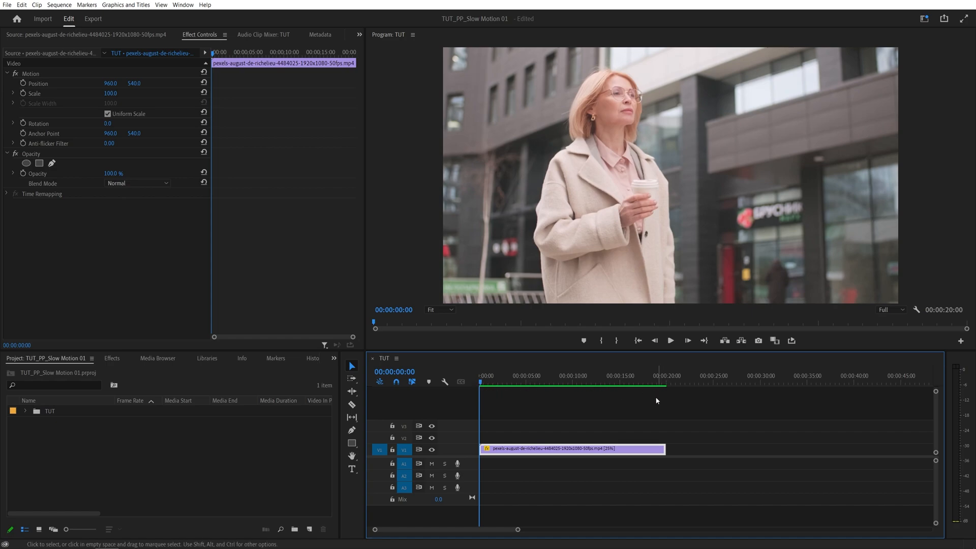
click(670, 340)
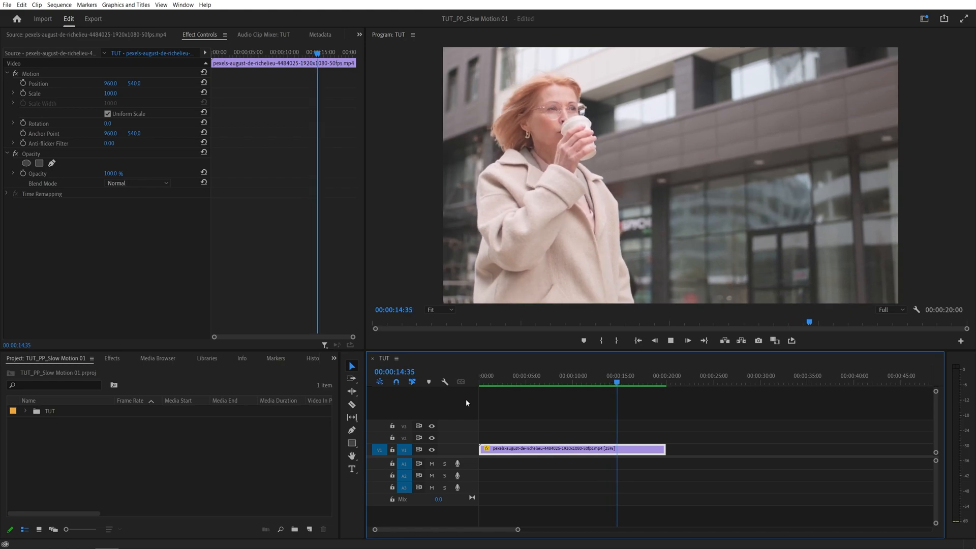
click(635, 375)
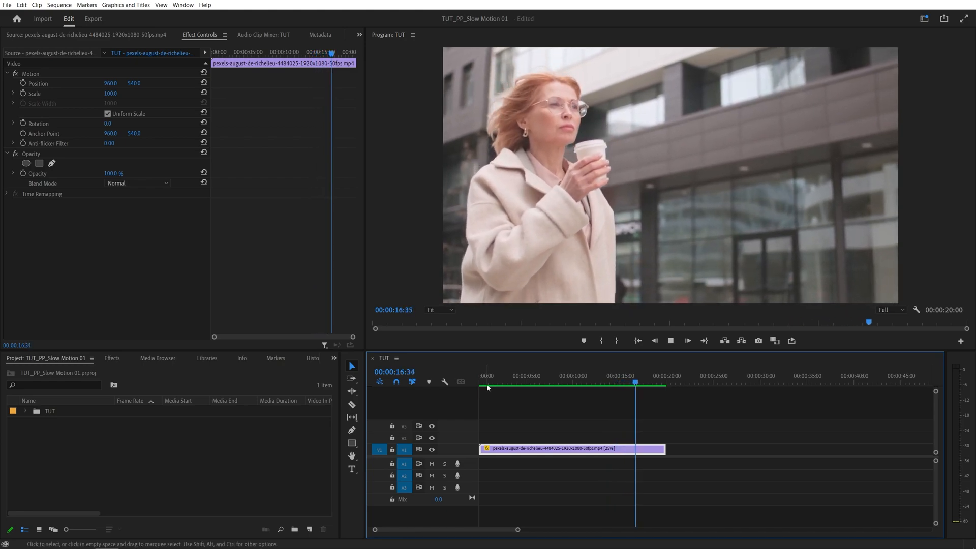